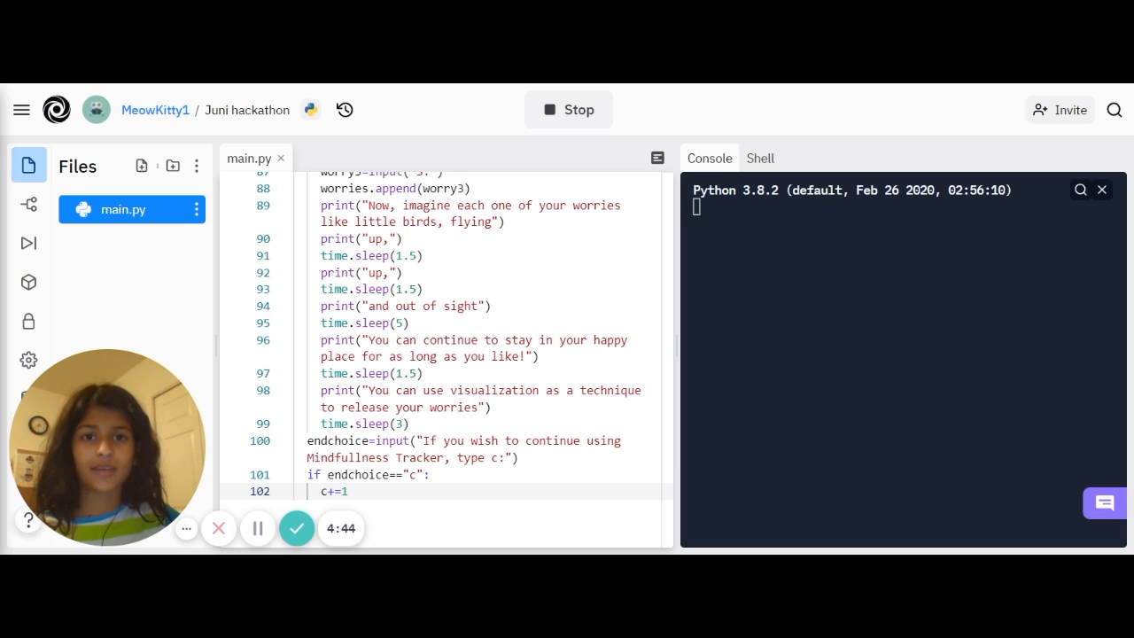
{"action": "mouse_move", "coordinate": [657, 158]}
{"action": "type", "text": "c"}
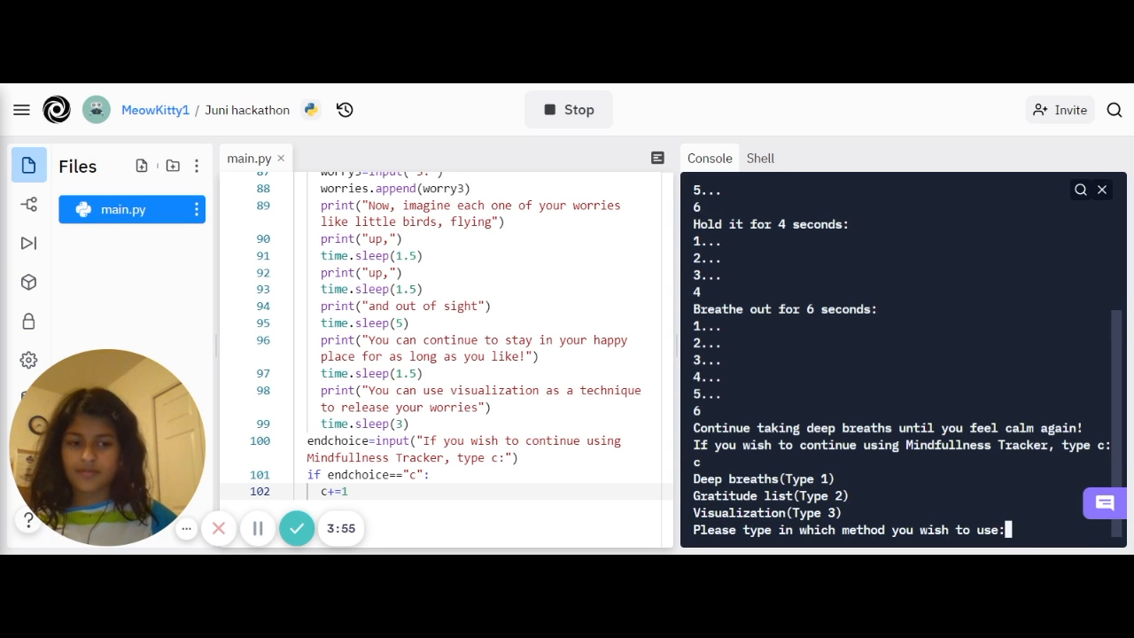
Choose option 2 and enter gratitude items, including my parents, my friend, my school and my house
{"action": "type", "text": "2"}
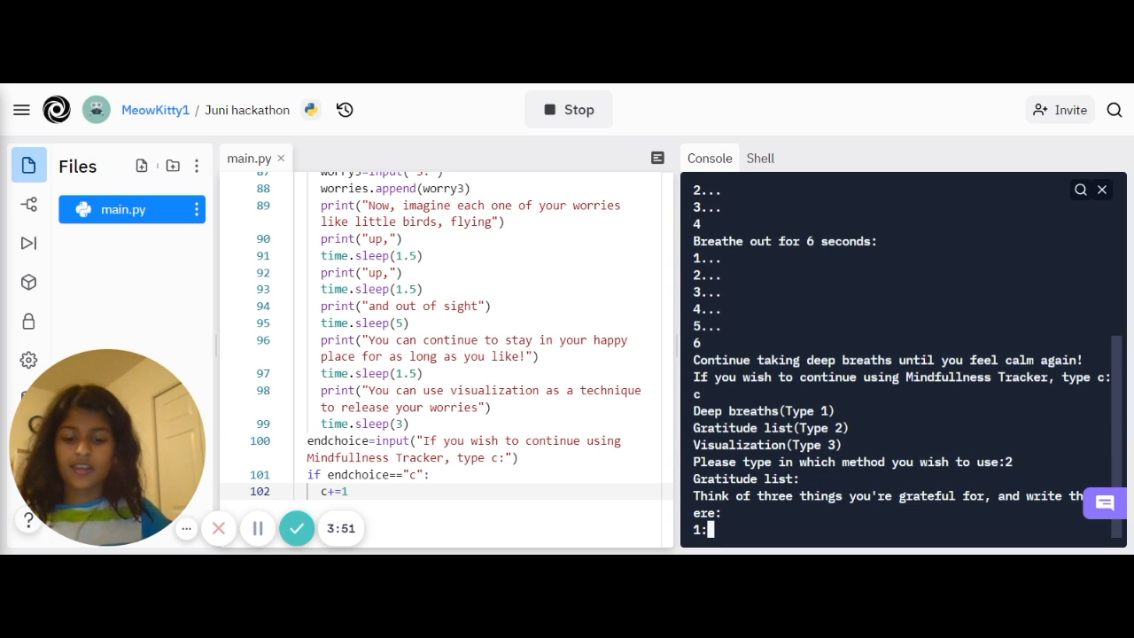
{"action": "type", "text": "my parents"}
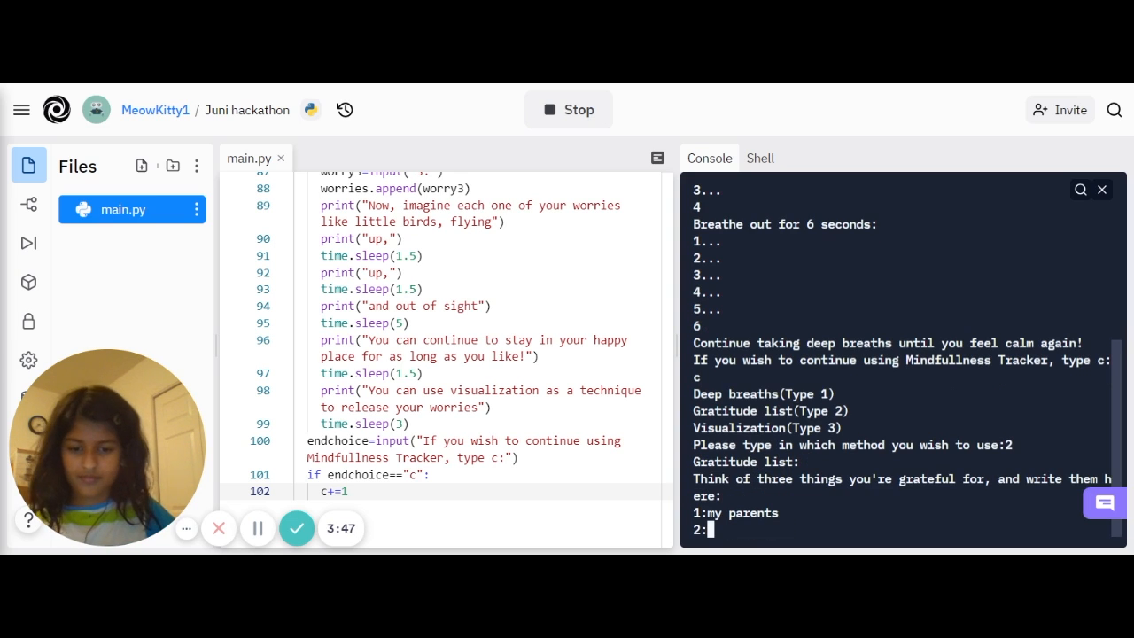
{"action": "type", "text": "my friends"}
{"action": "type", "text": "my books"}
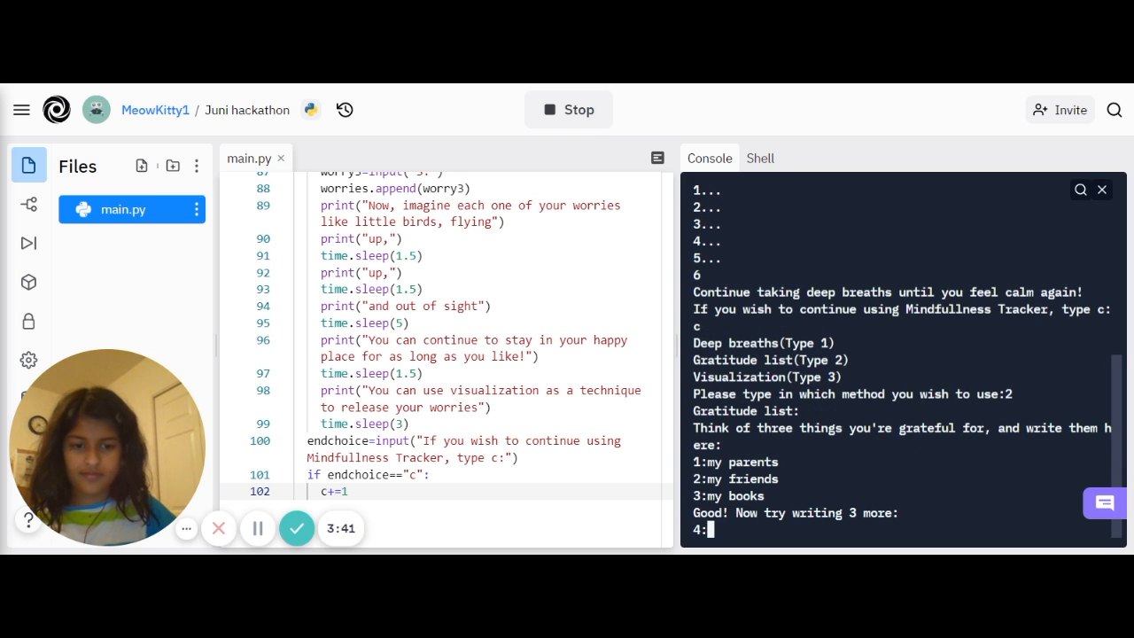
{"action": "type", "text": "my tec"}
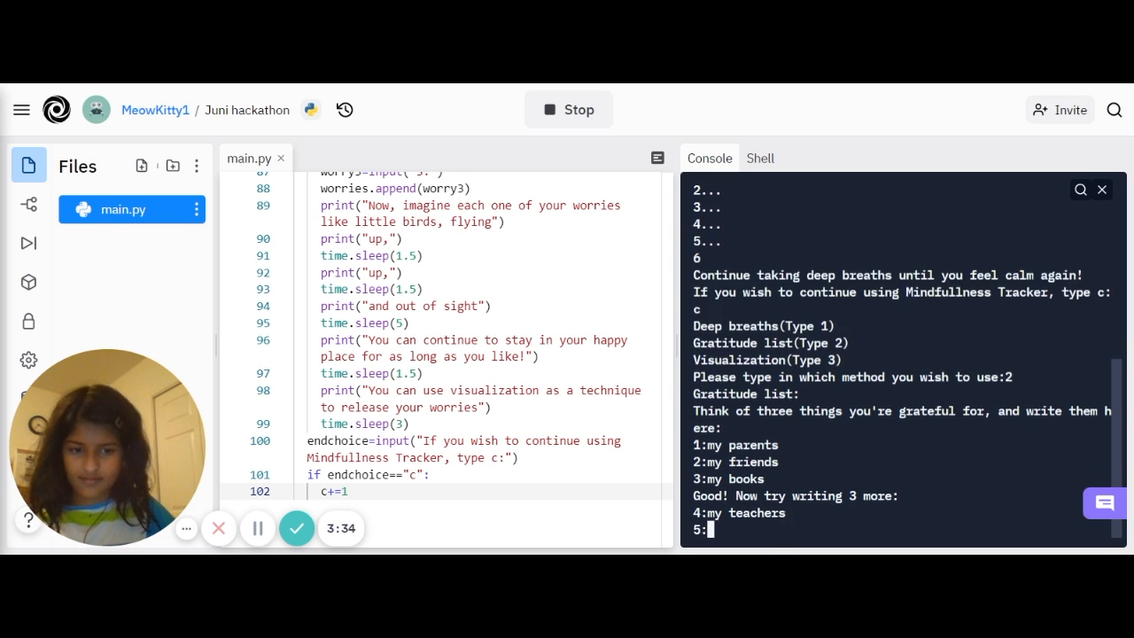
{"action": "type", "text": "my school"}
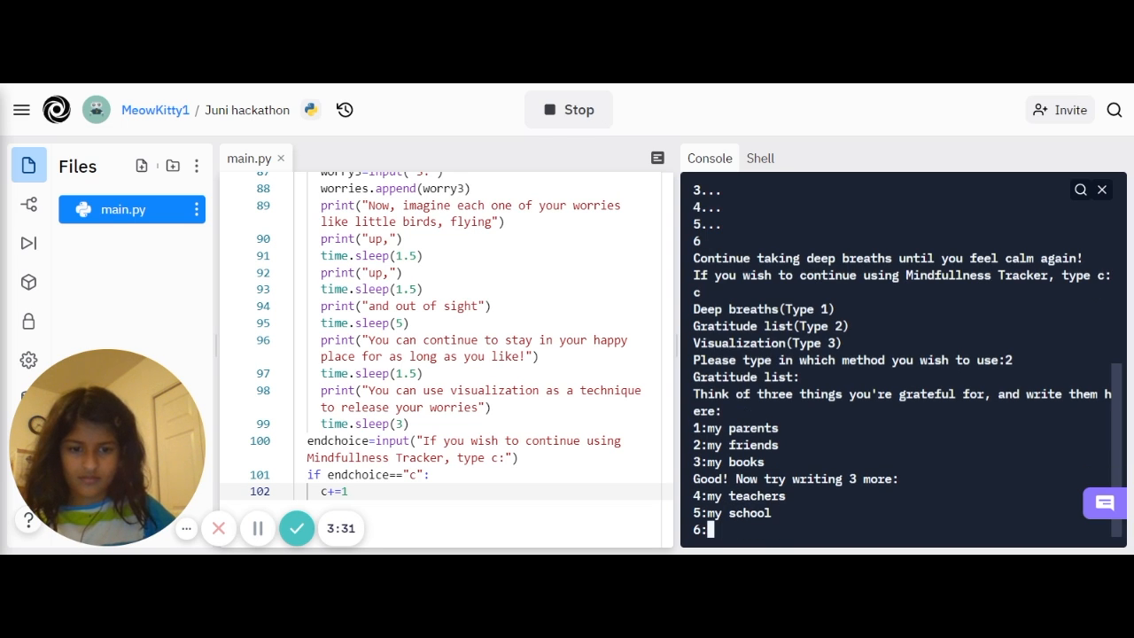
{"action": "type", "text": "my house"}
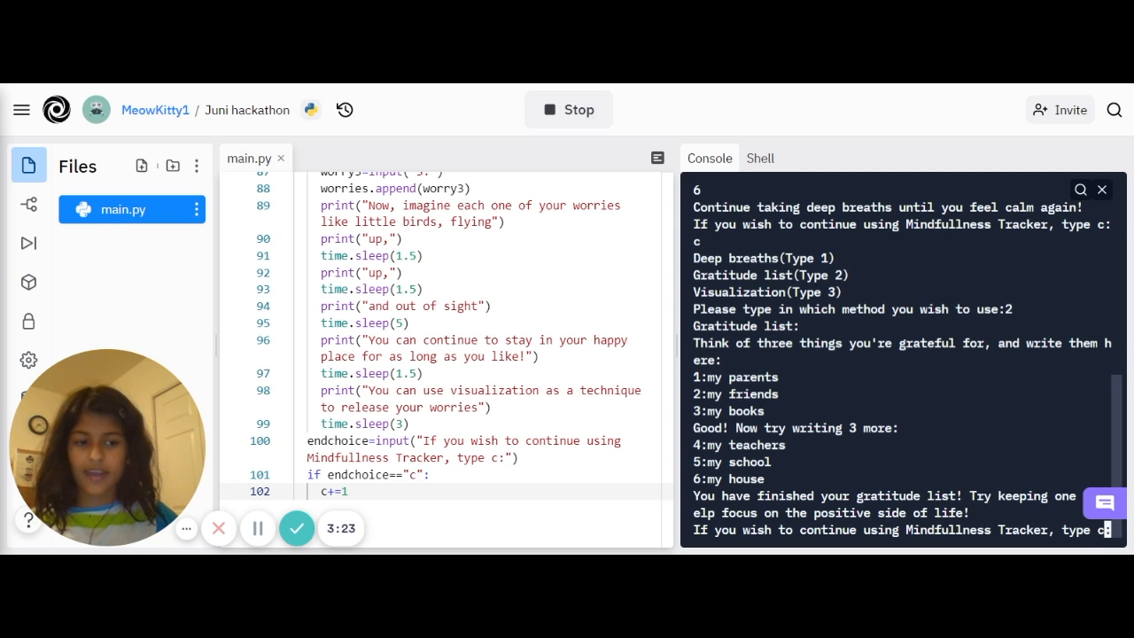
{"action": "mouse_move", "coordinate": [568, 109]}
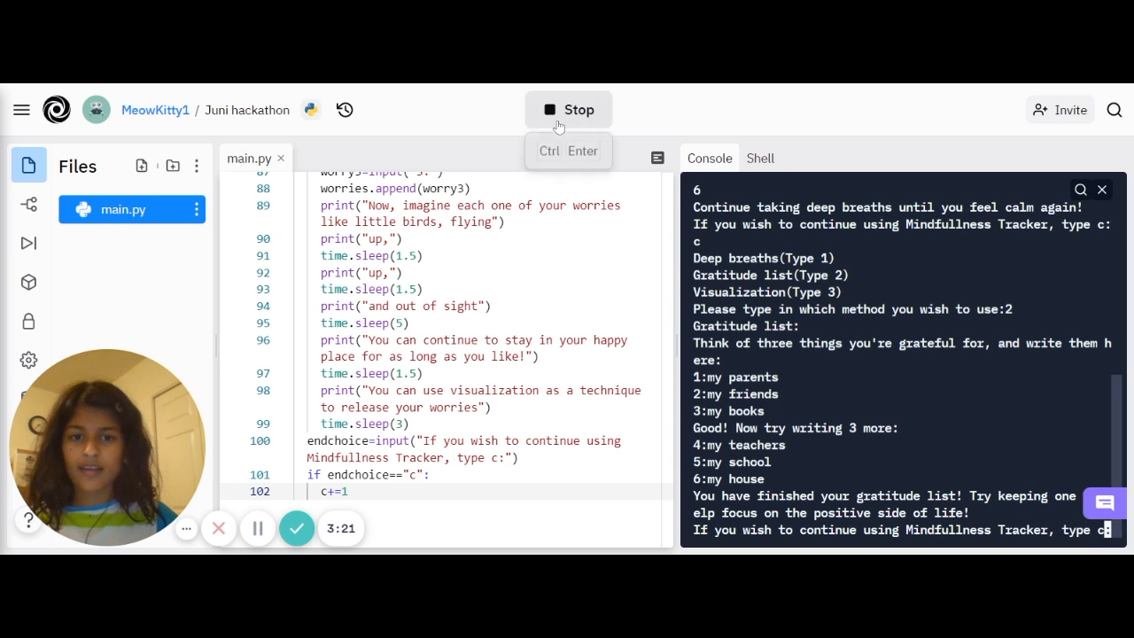
Stop and rerun the tracker, pick option 3 (Visualization), and enter 'tests' as the first worry
{"action": "left_click", "coordinate": [568, 109]}
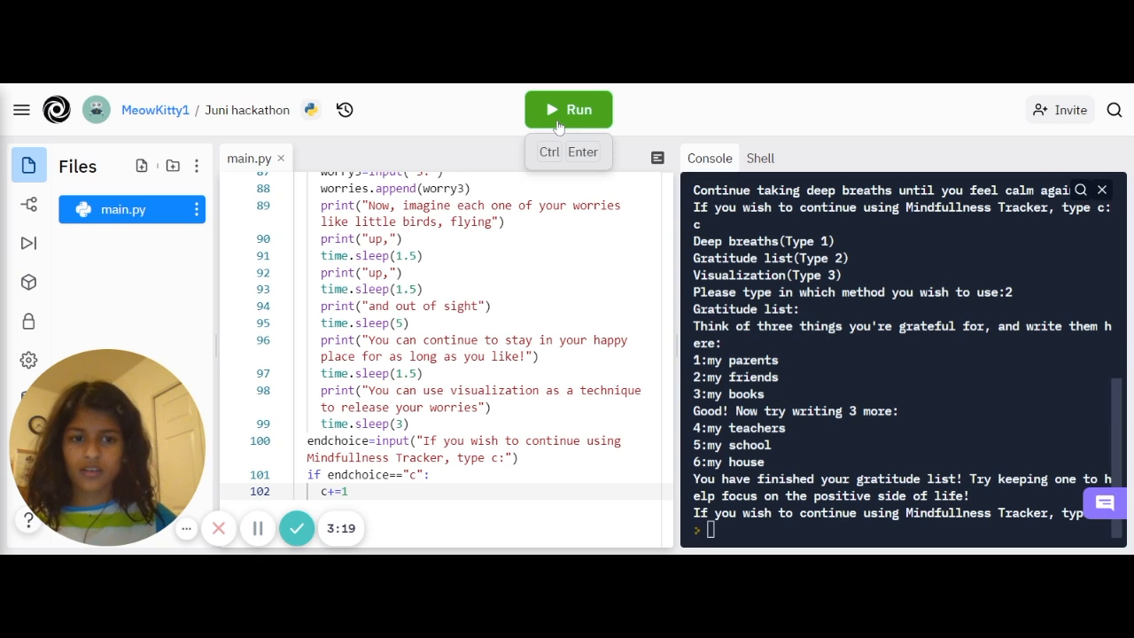
{"action": "left_click", "coordinate": [568, 109]}
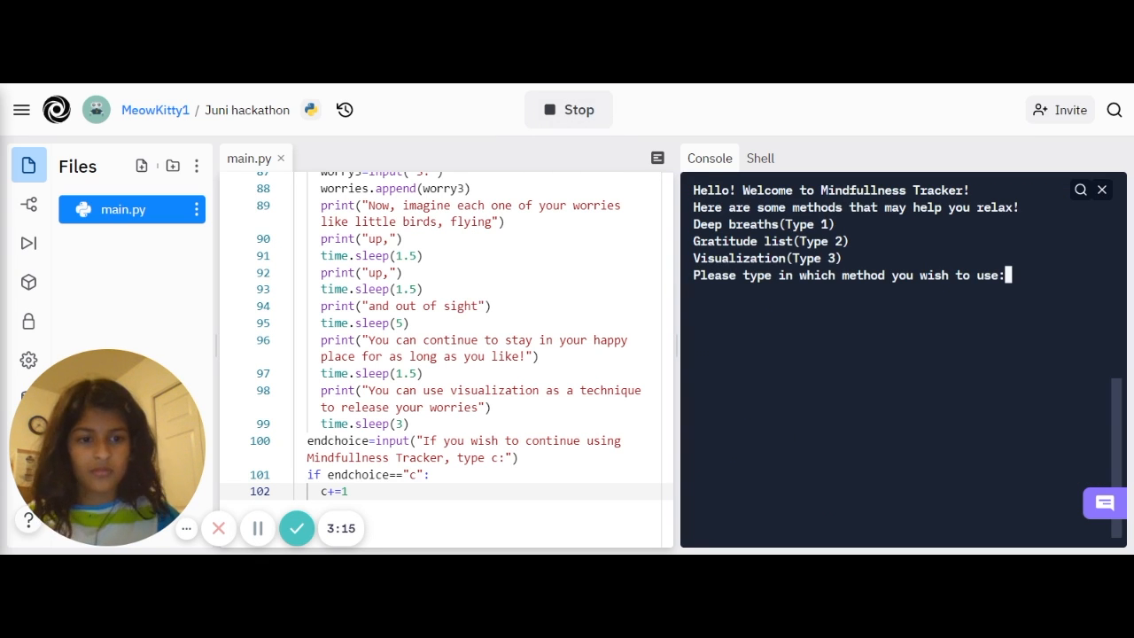
{"action": "type", "text": "3"}
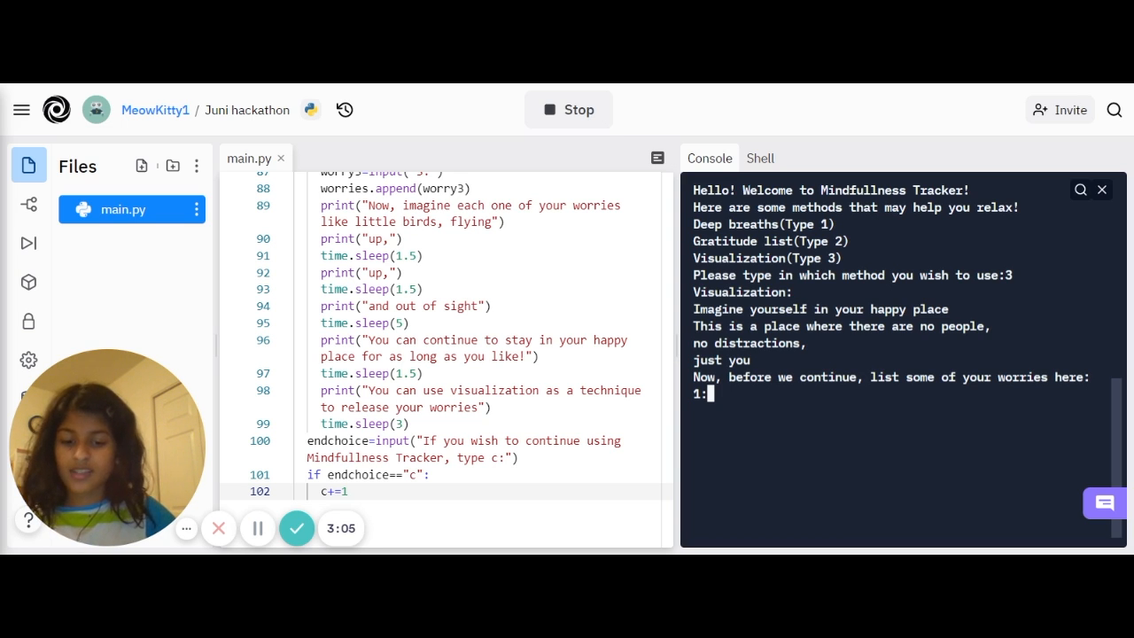
{"action": "type", "text": "tests"}
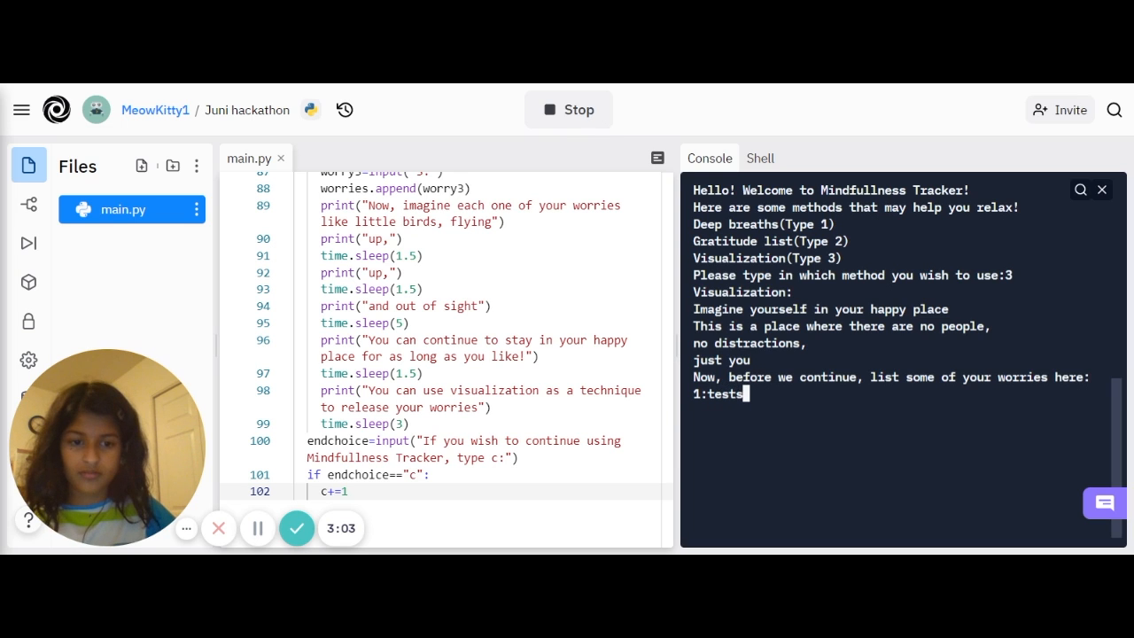